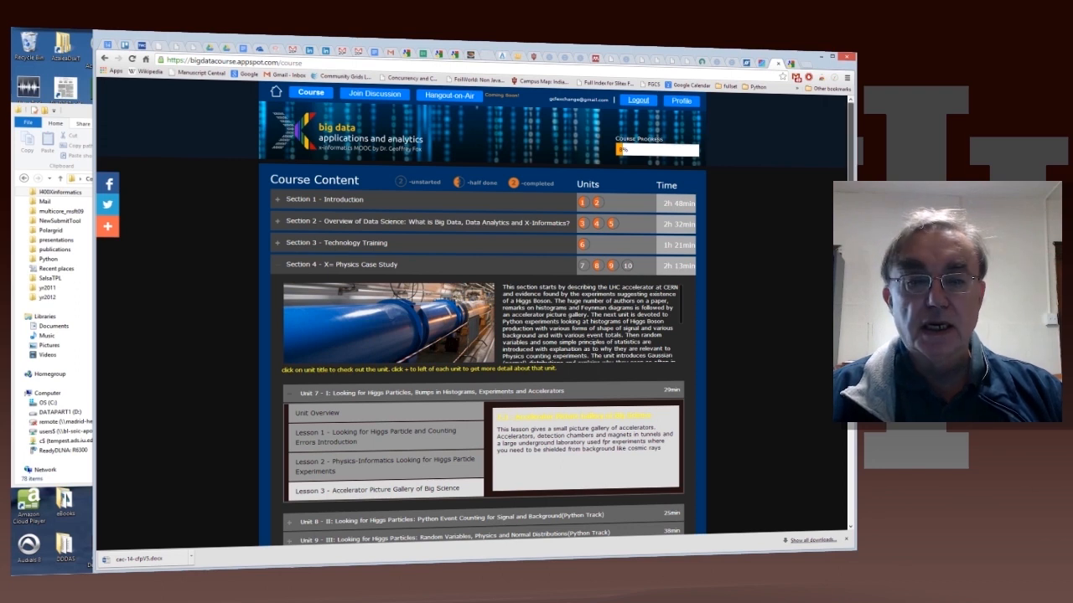
Scroll down the Course Content so all twelve sections and the Course Syllabus heading show
scroll("down", 3)
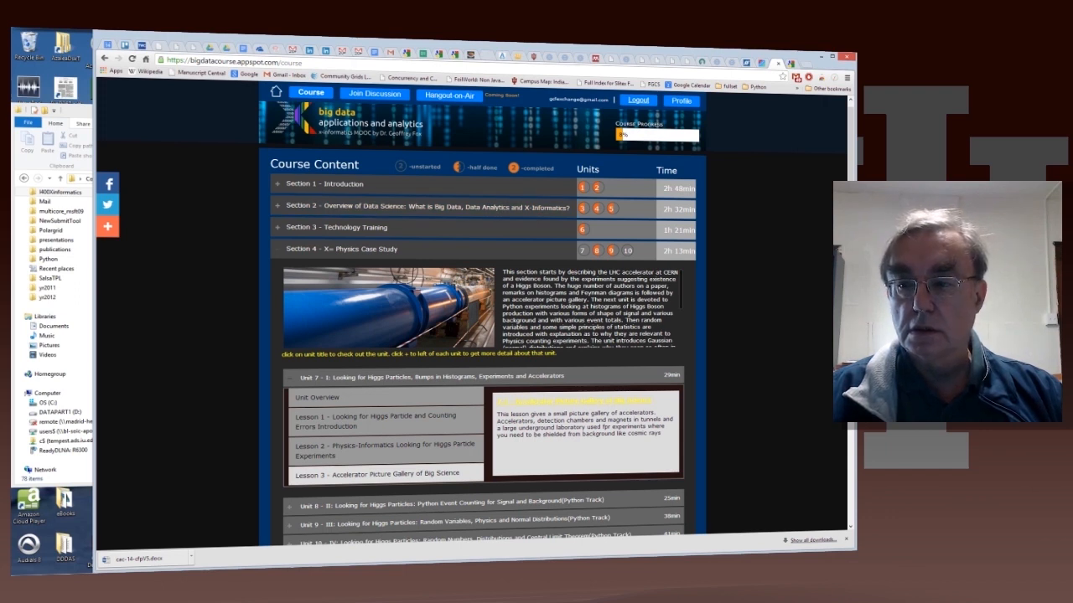
scroll("down", 3)
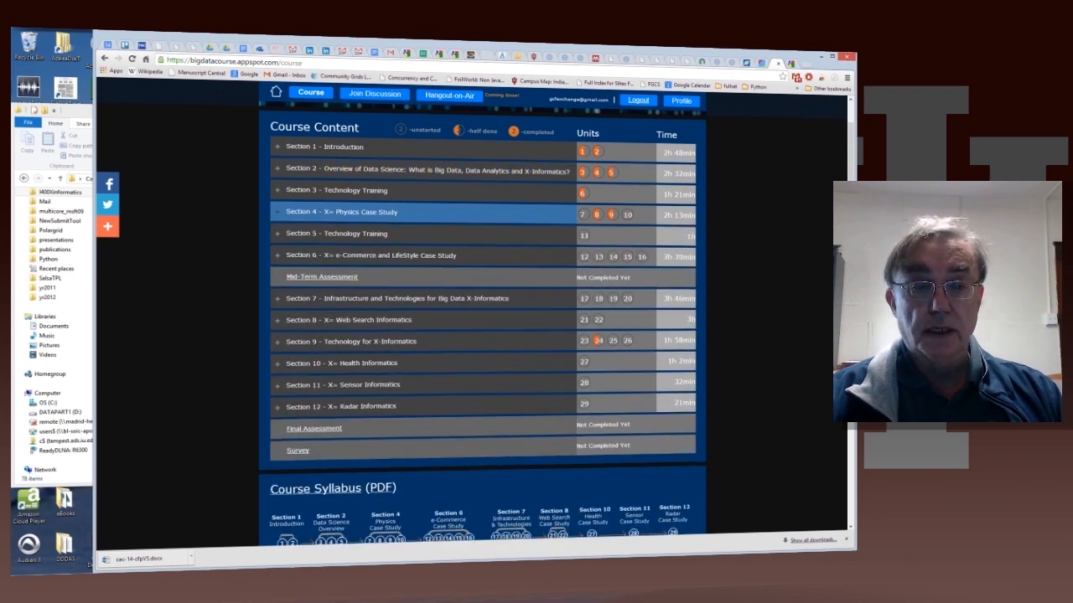
Expand Section 4 – X-Physics Case Study and scroll to Units 8–10 and the peer-review homework
left_click(339, 211)
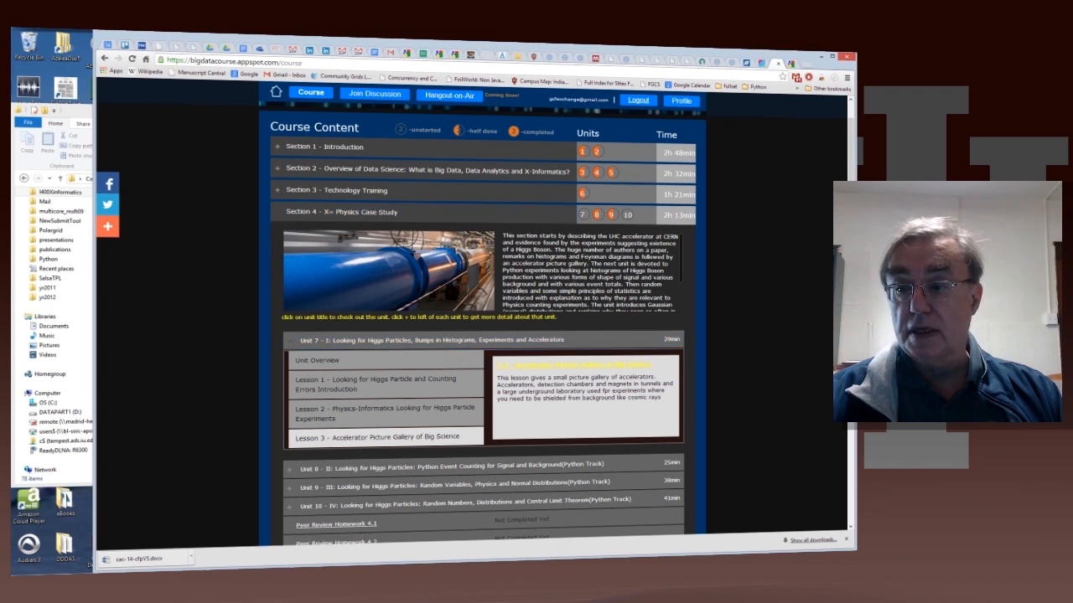
scroll("down", 3)
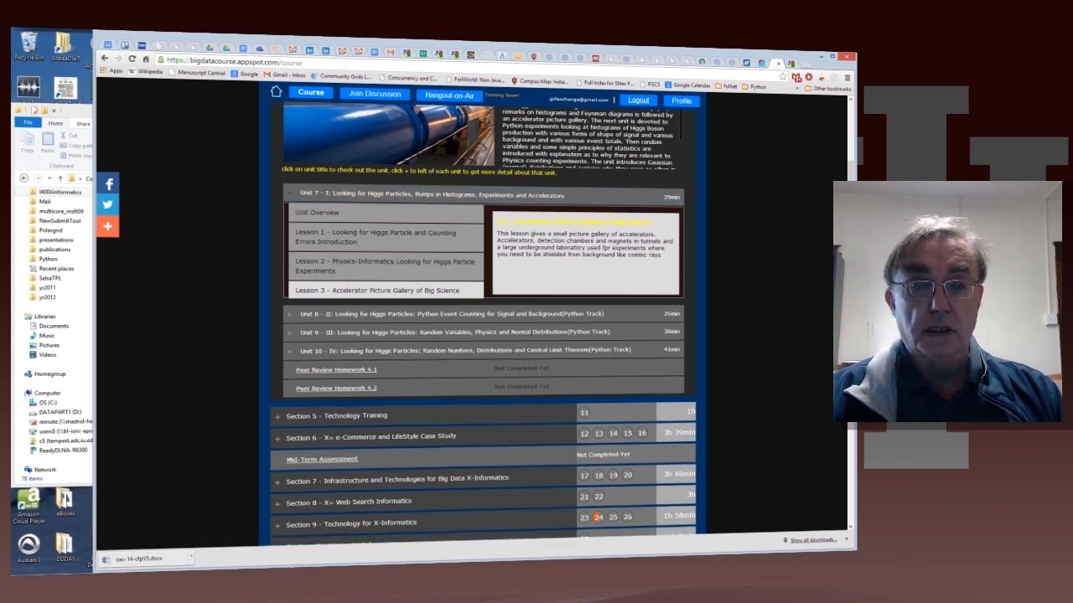
Expand Unit 8 – Python Event Counting to list its three lessons
left_click(278, 195)
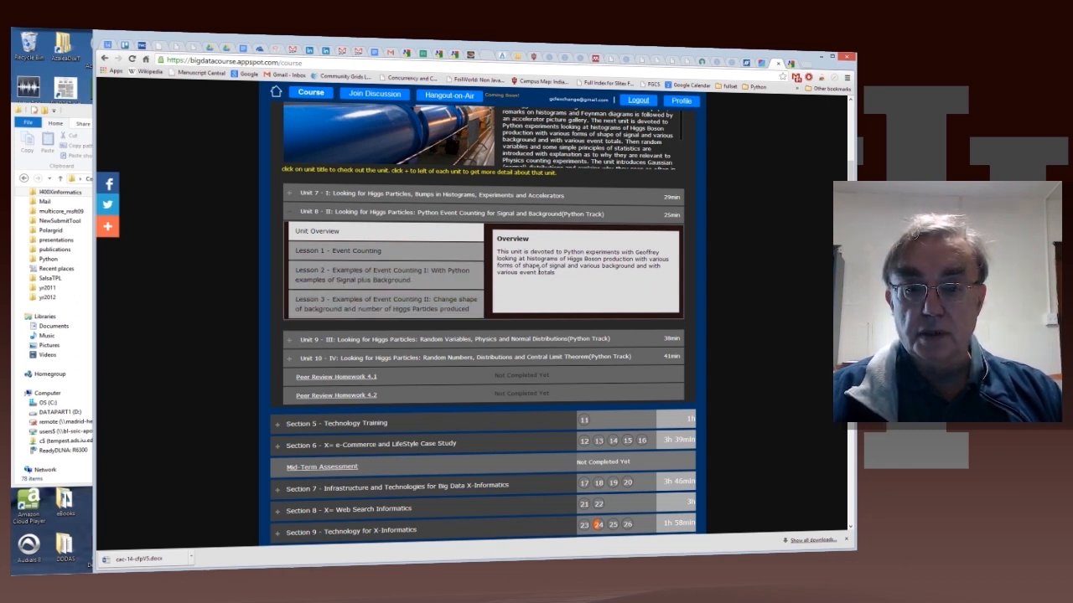
View the Event Counting lesson summaries, then expand Unit 10 on random numbers and distributions
left_click(336, 251)
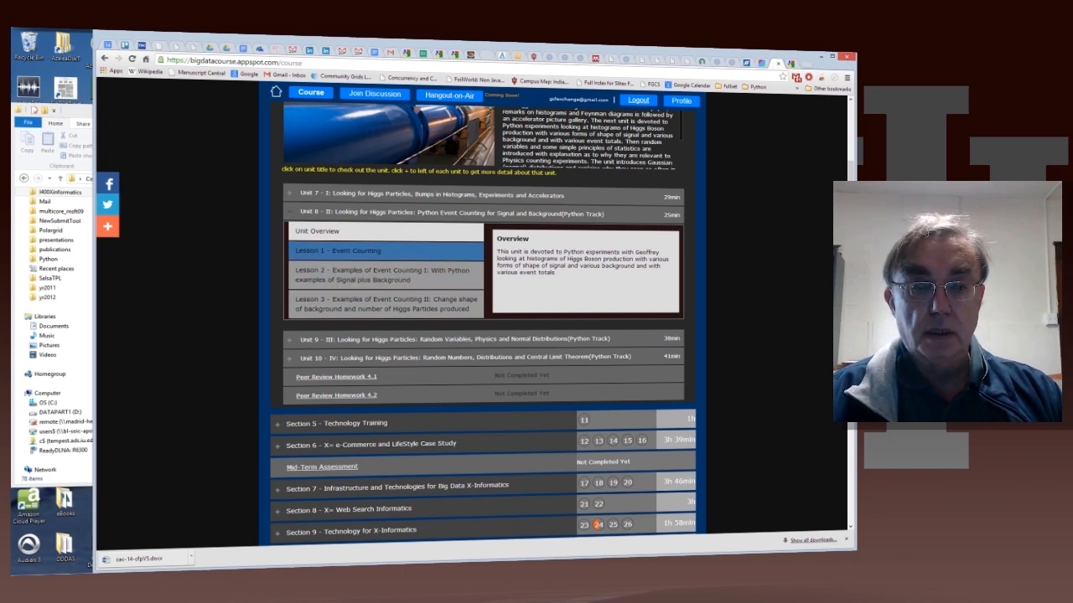
left_click(386, 305)
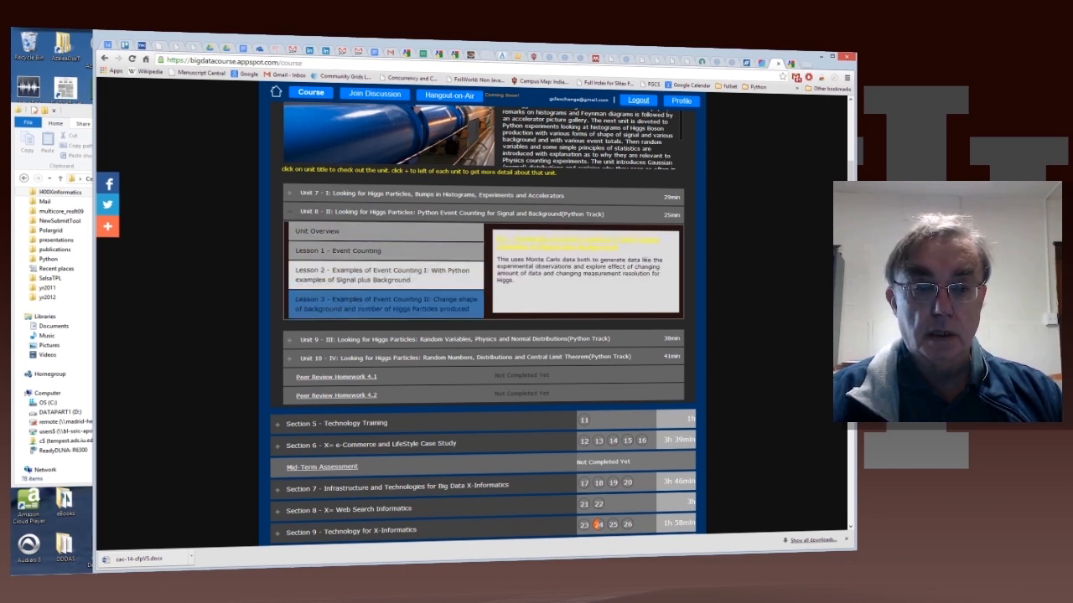
left_click(385, 303)
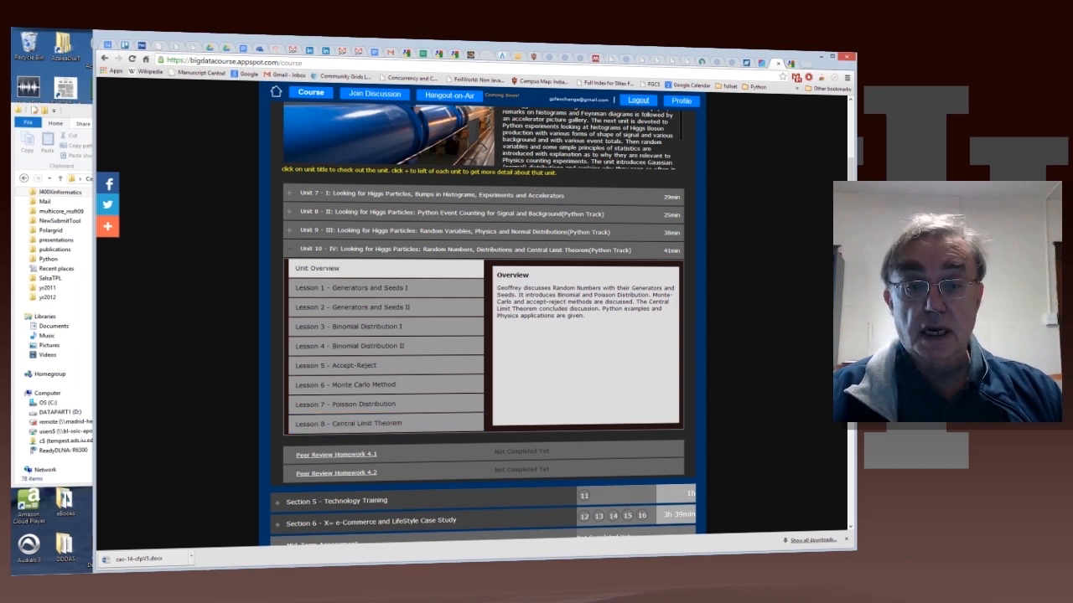
Read the overviews of Generators and Seeds I, Binomial Distribution I and the Accept-Reject lesson
left_click(352, 289)
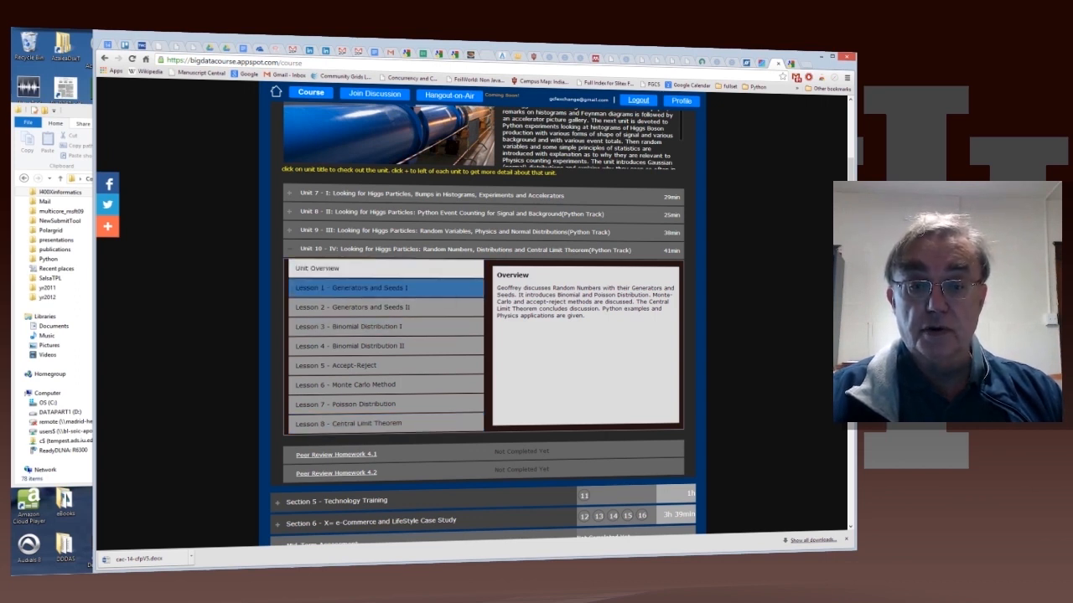
left_click(352, 307)
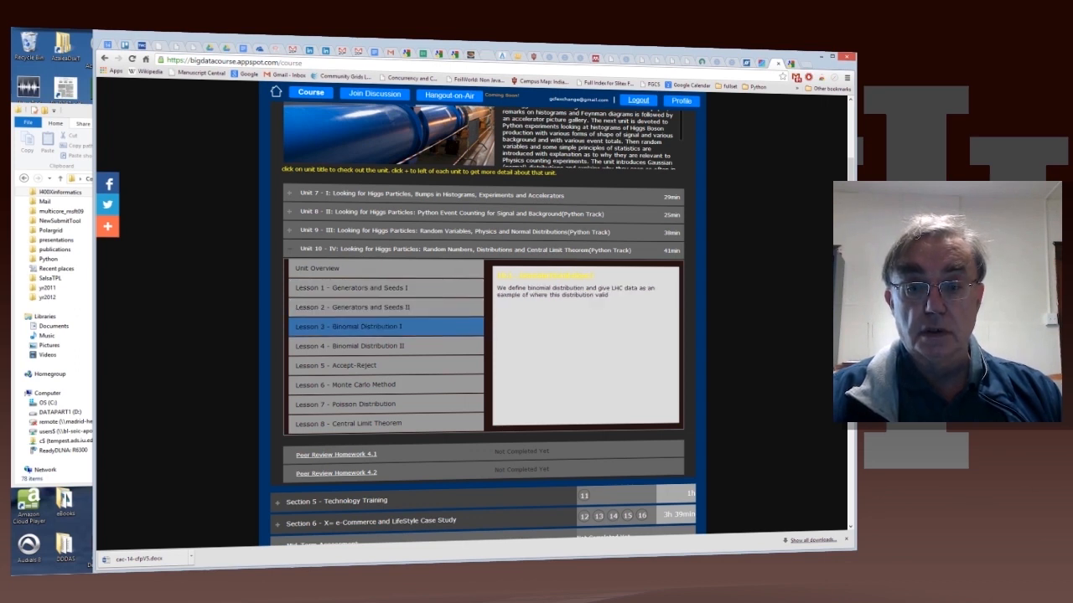
left_click(349, 346)
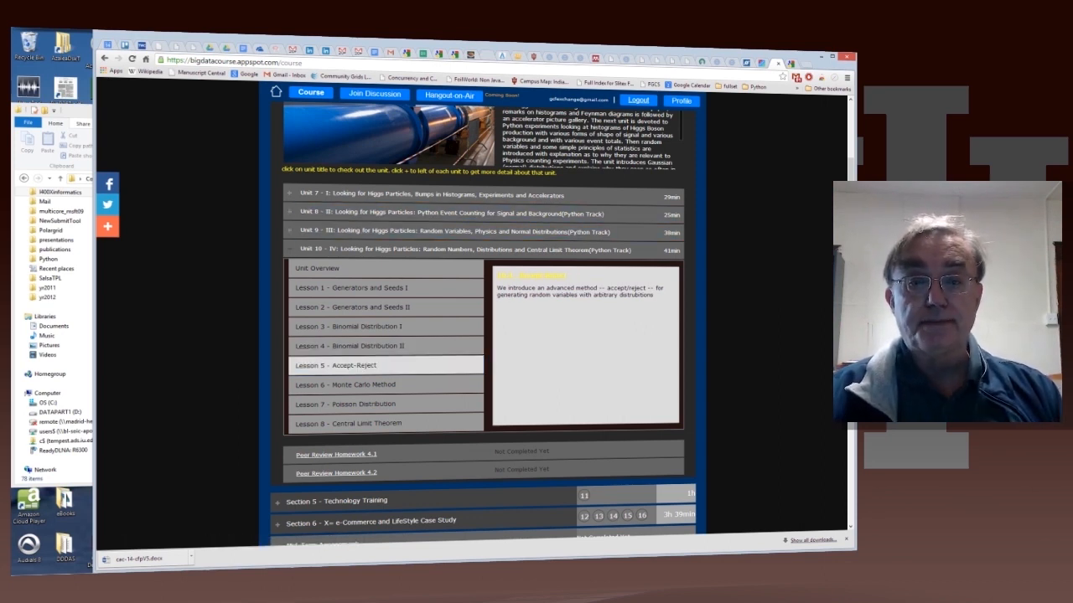
mouse_move(419, 194)
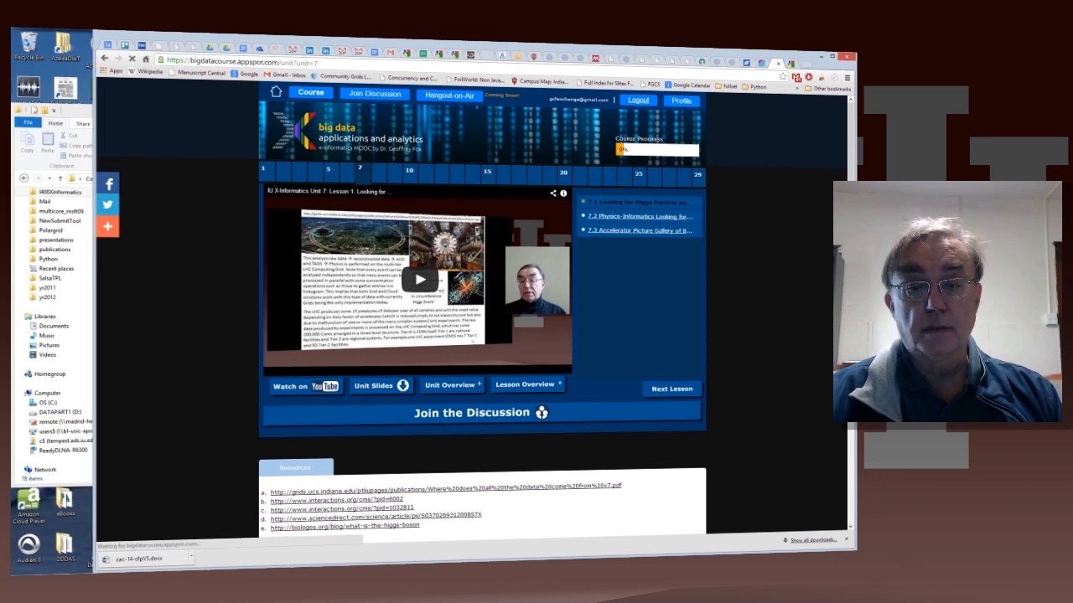
Join the discussion from Unit 7 Lesson 1 to reach the MOOC's Google+ community
left_click(670, 389)
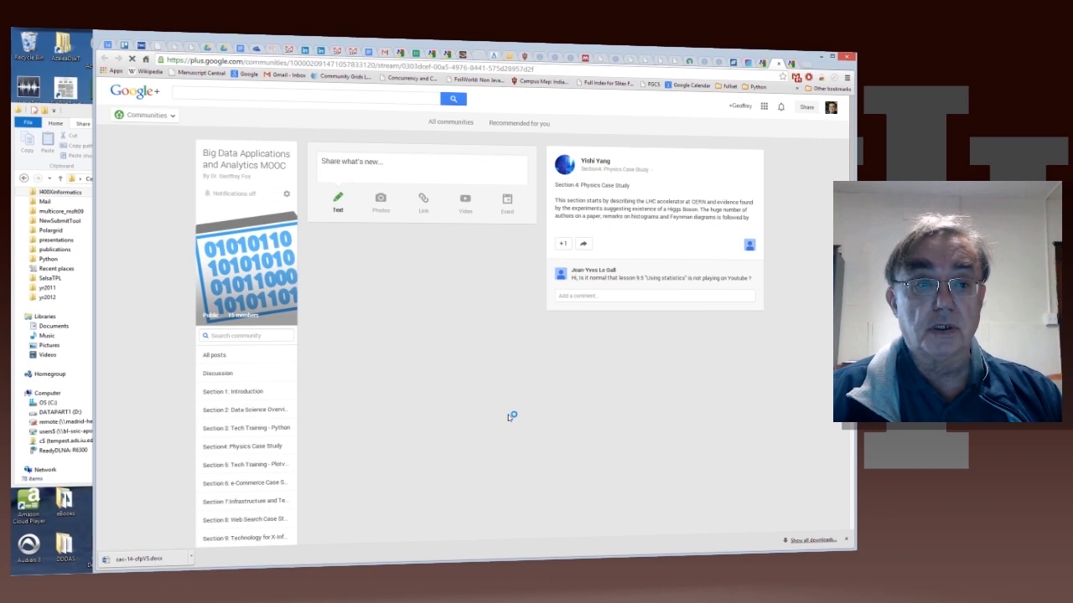
Filter the community feed by Section 4: Physics Case Study, then by Section 1: Introduction
left_click(241, 446)
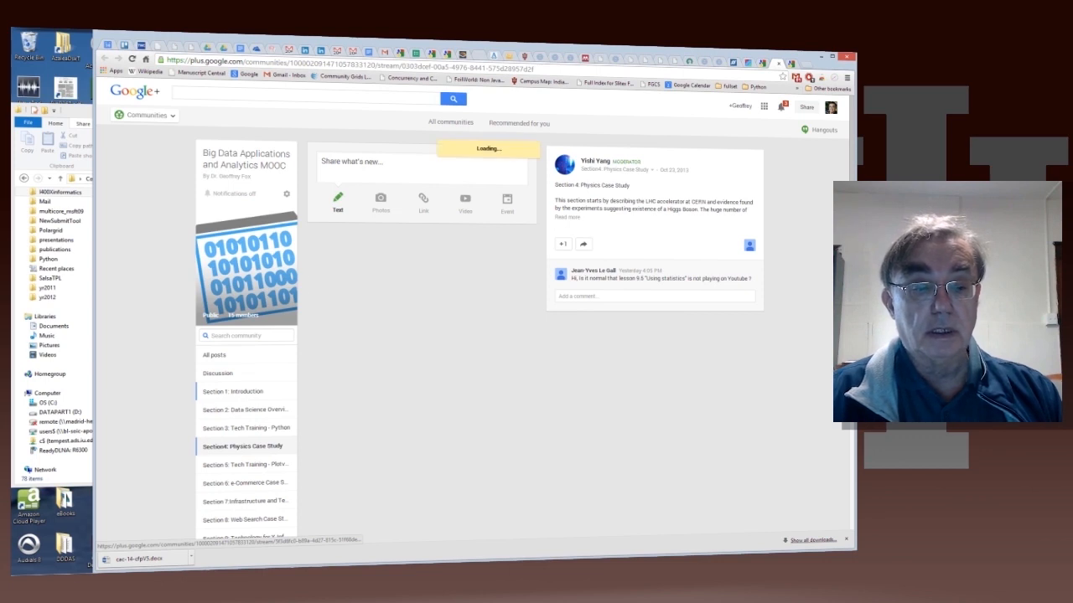
left_click(233, 393)
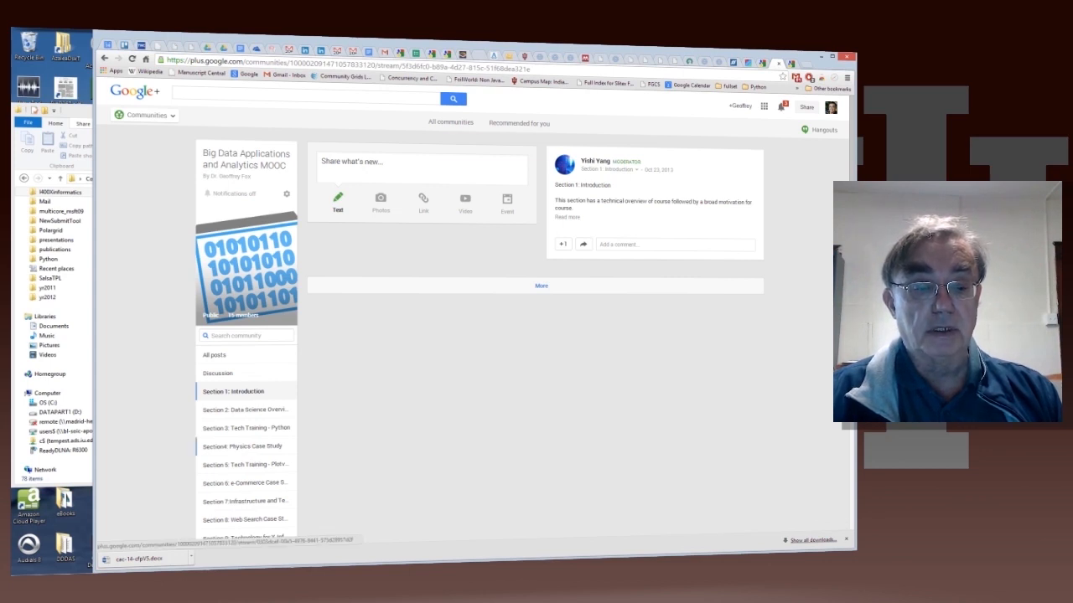
left_click(241, 446)
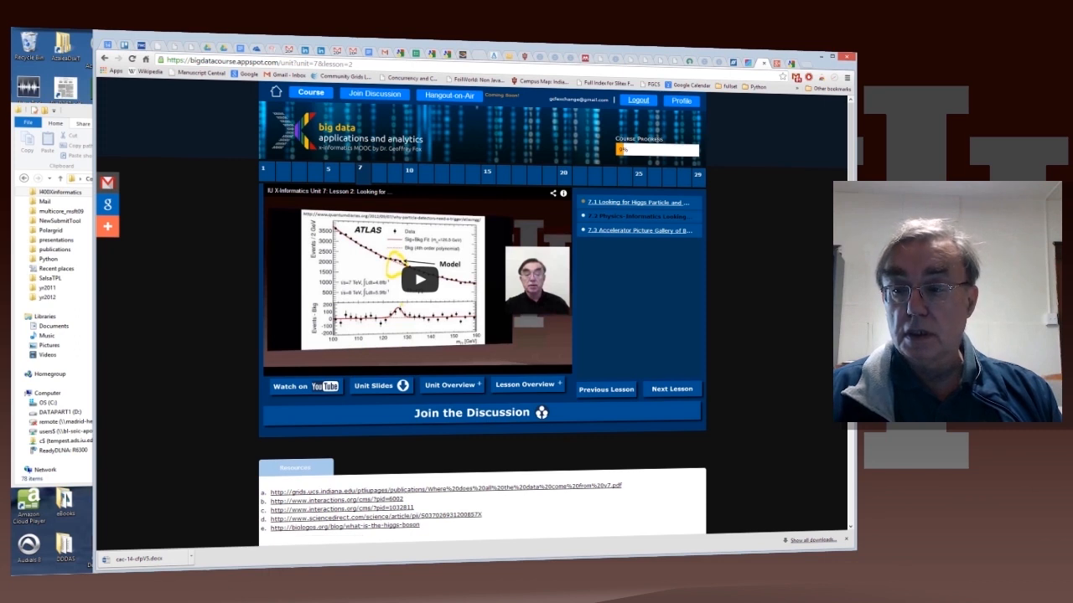
Scroll Unit 7 Lesson 2's page down to its five Higgs reference links under Resources
scroll("down", 3)
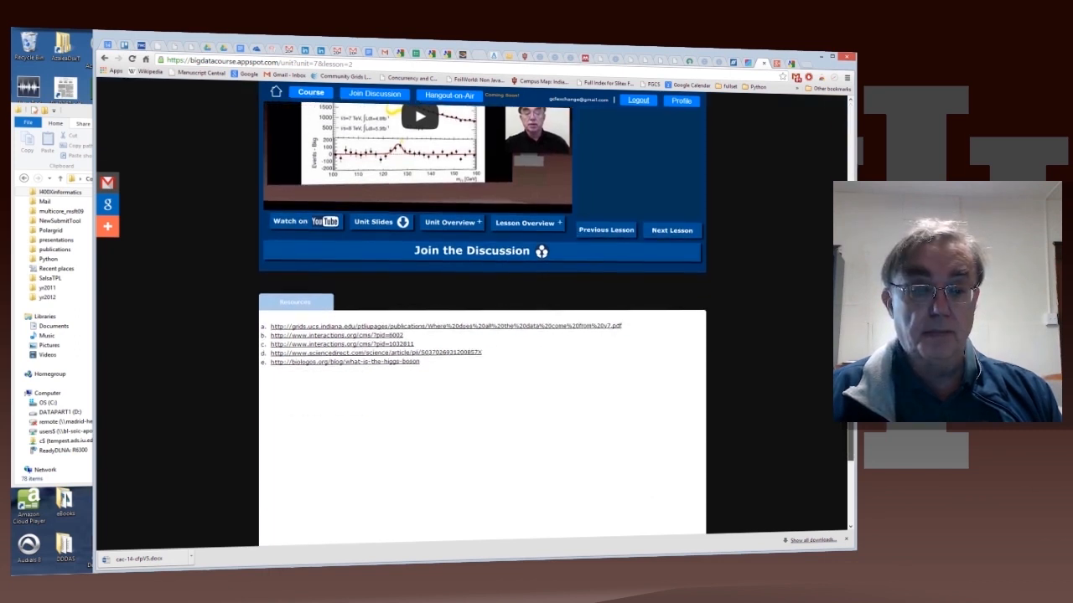